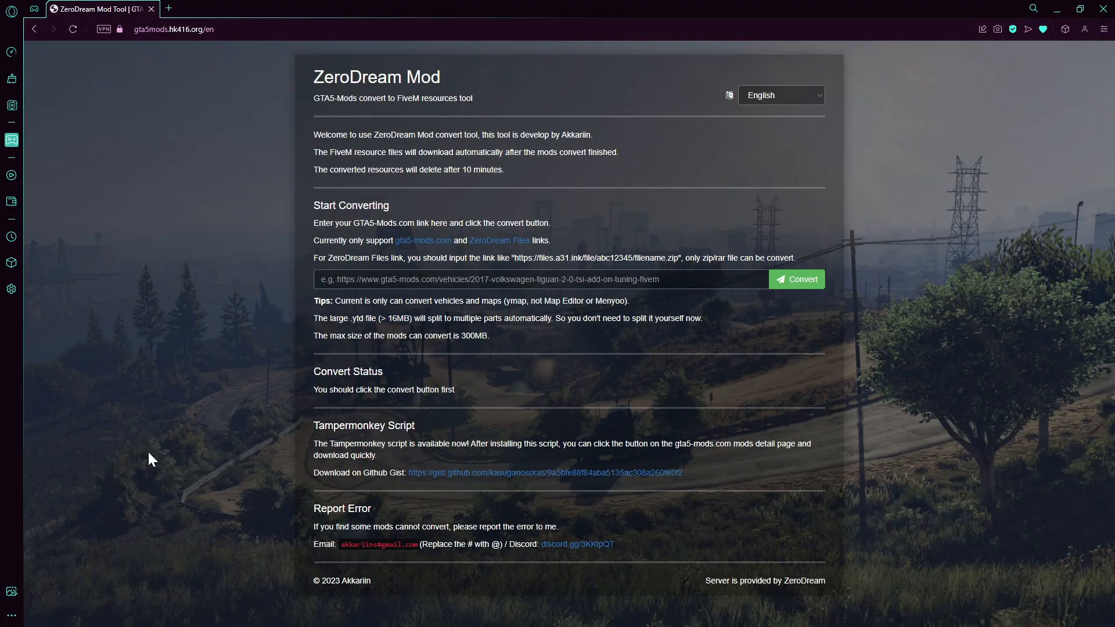
Open gta5-mods.com in a new tab from the converter's supported-sites link.
click(173, 29)
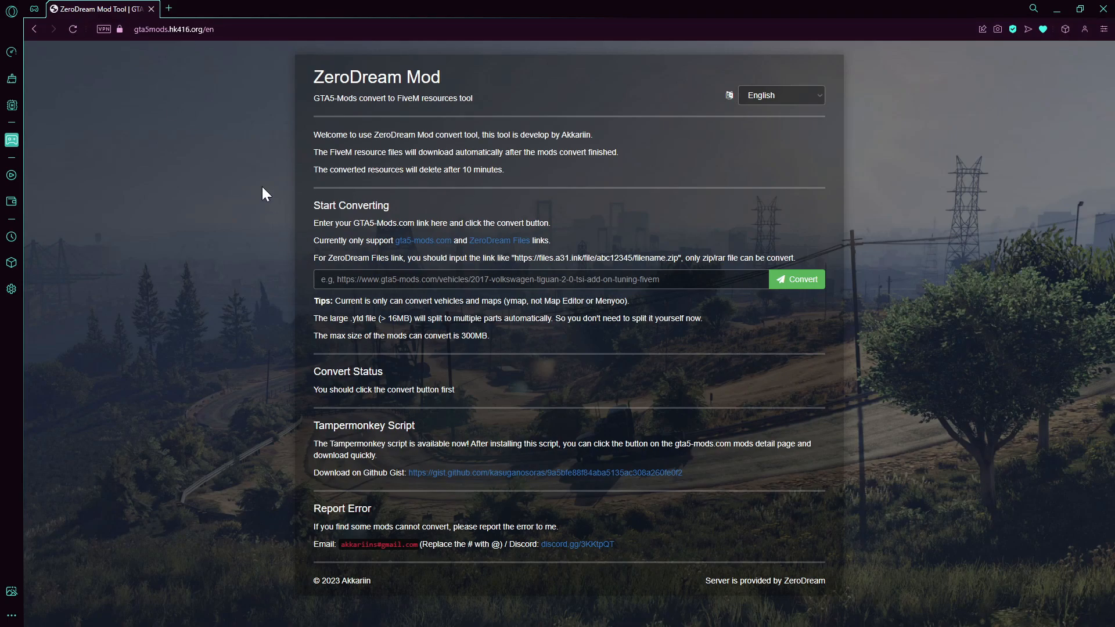
mouse_move(415, 248)
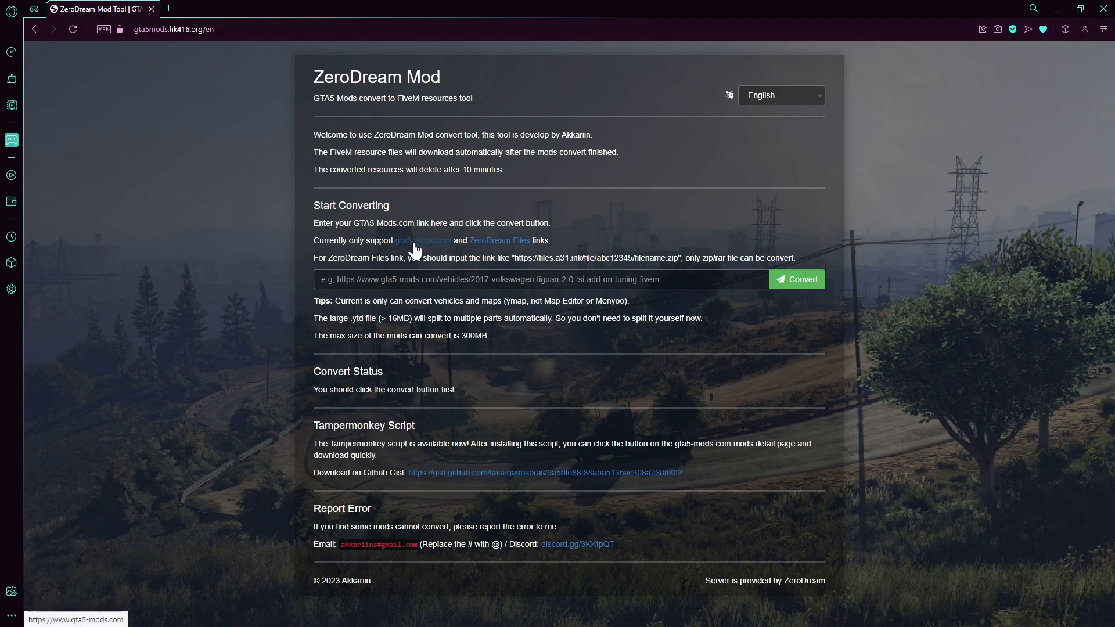
click(423, 240)
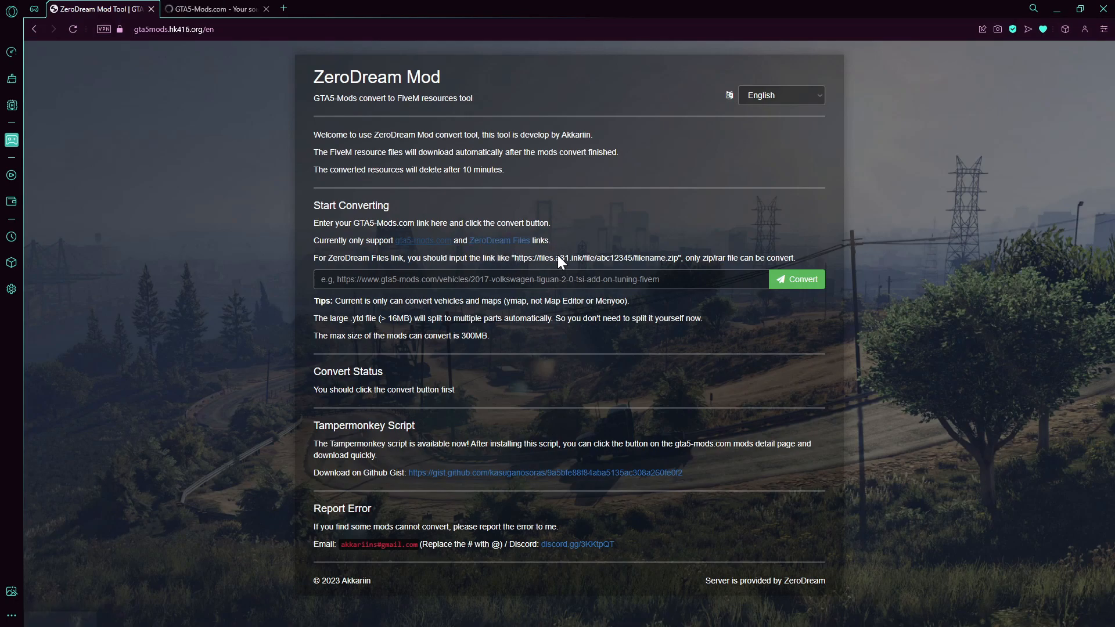
mouse_move(489, 240)
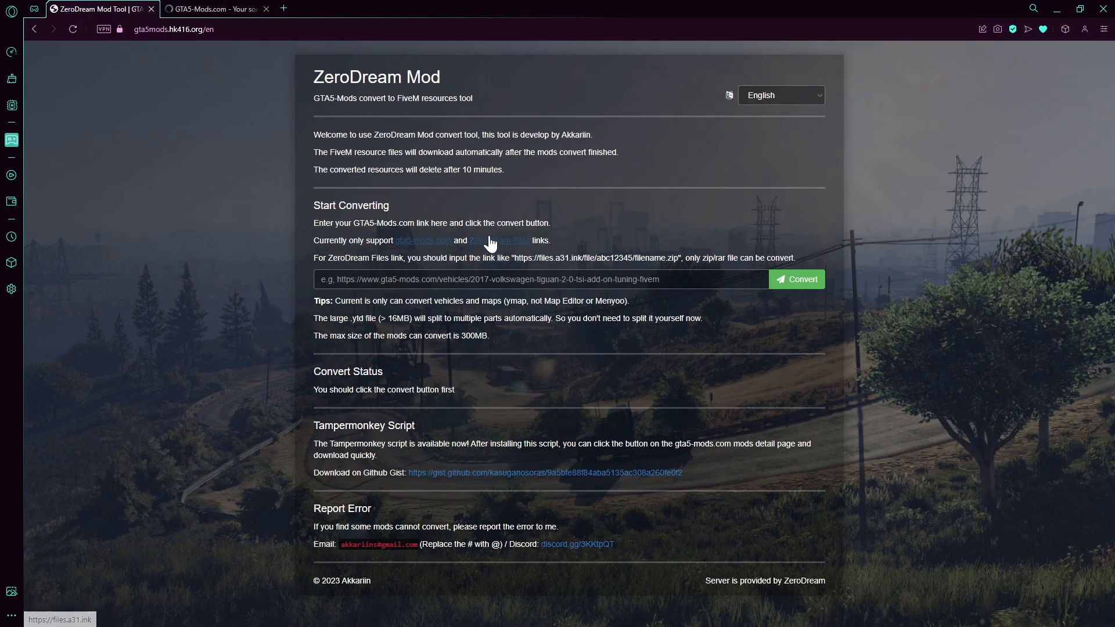
Scroll to the 2011 BMW 135i Coupe add-on and reach its download page.
click(219, 8)
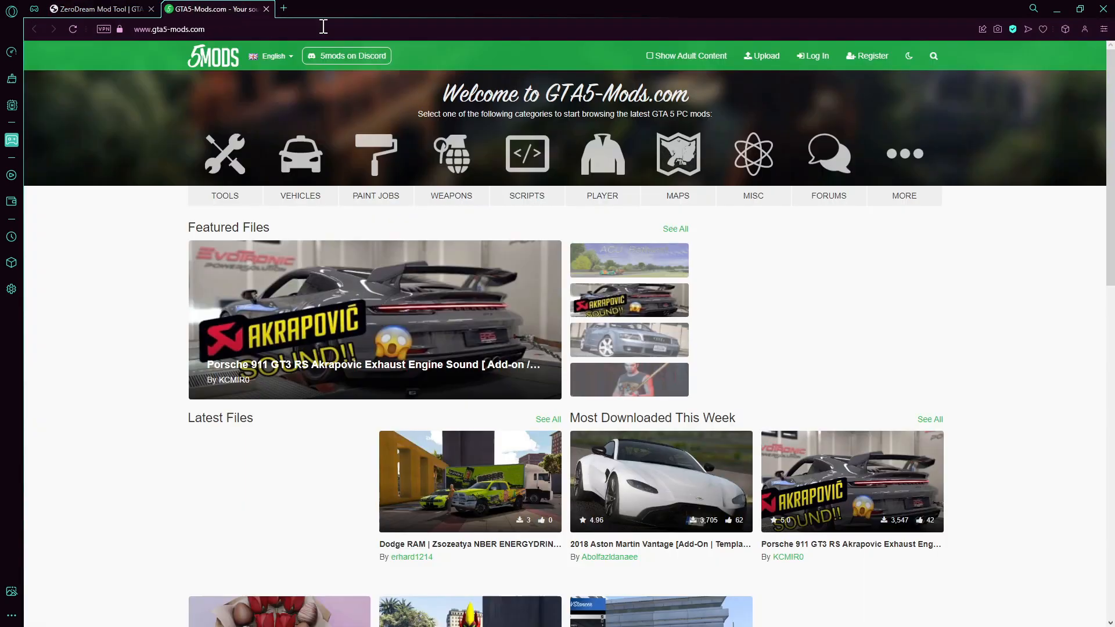
scroll(down, 3)
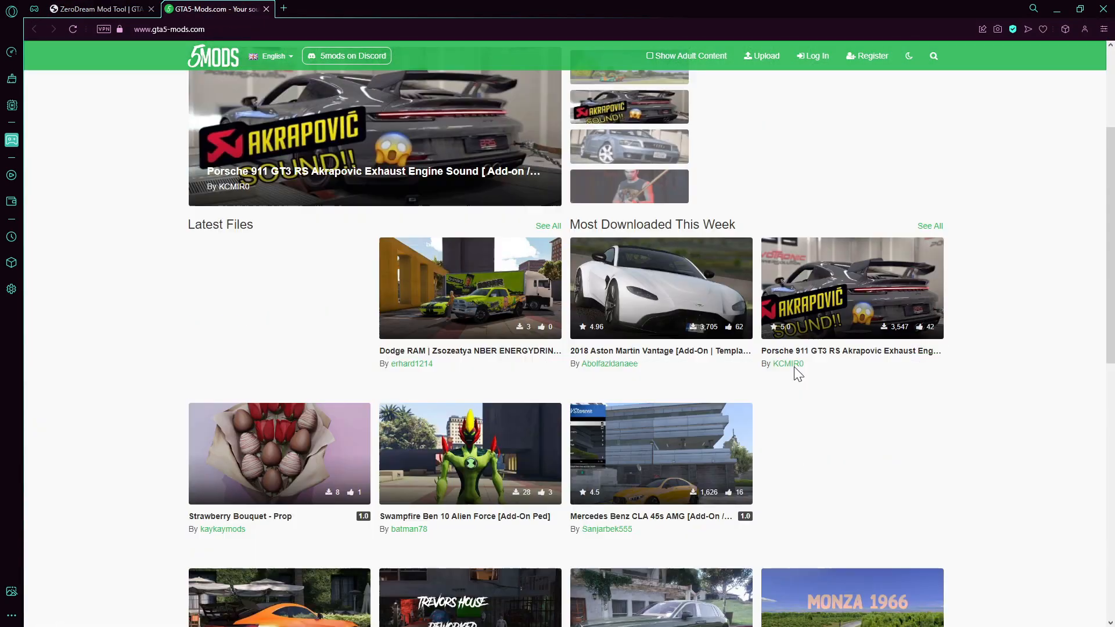
mouse_move(457, 298)
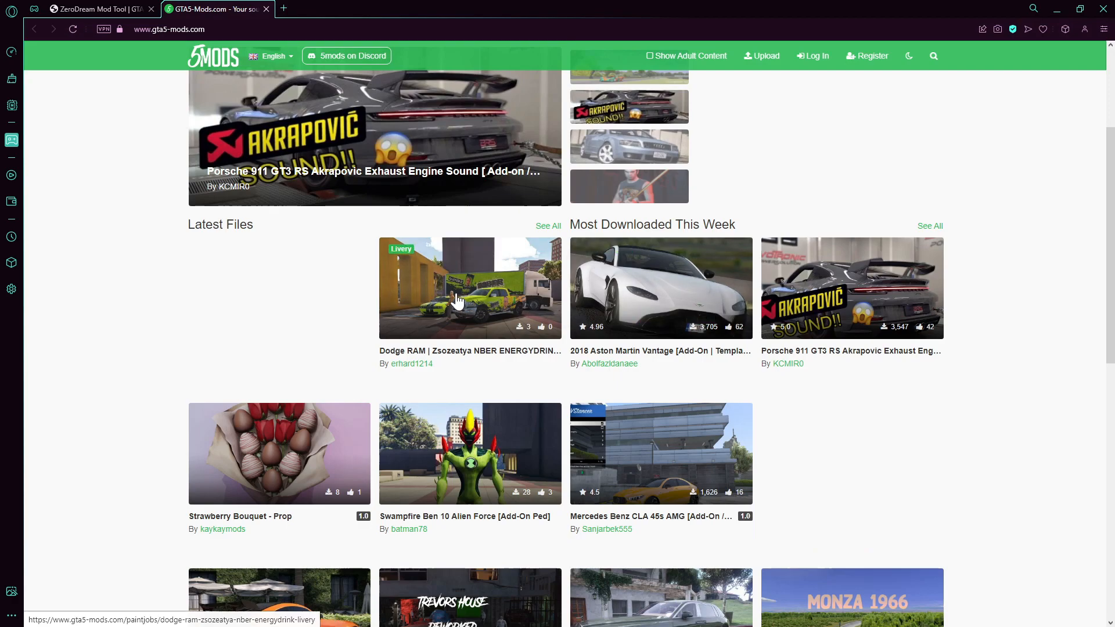
scroll(down, 3)
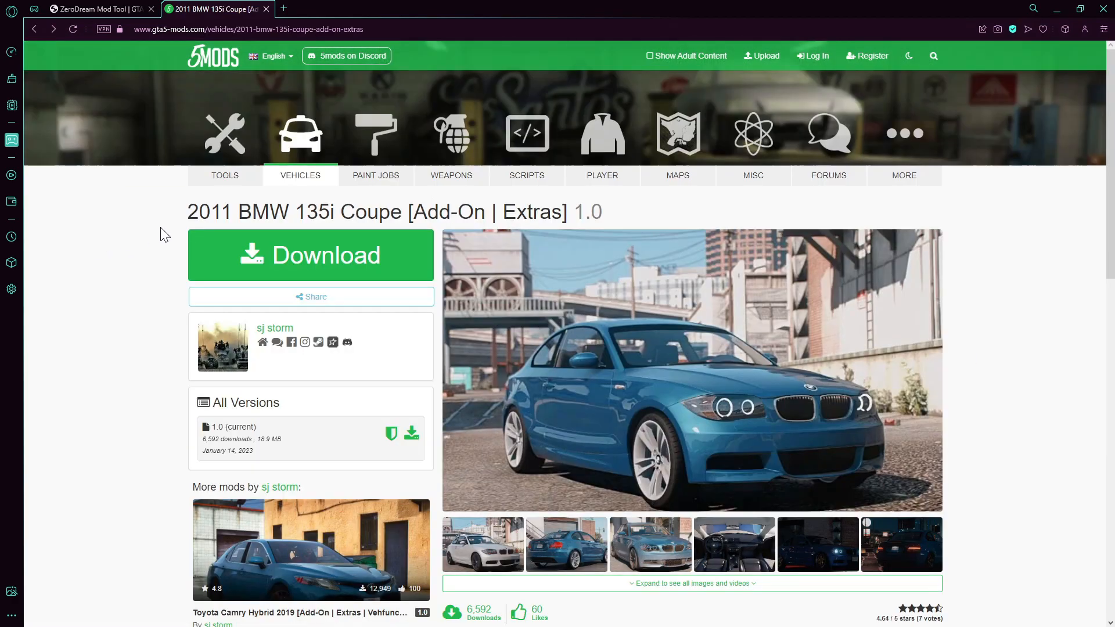
mouse_move(319, 257)
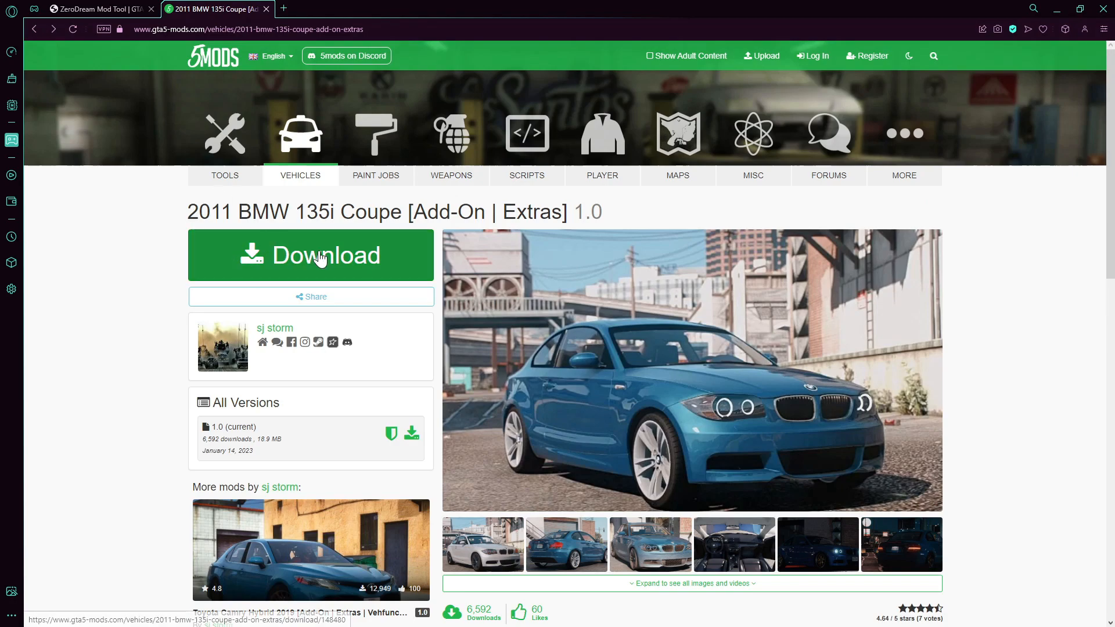
click(311, 255)
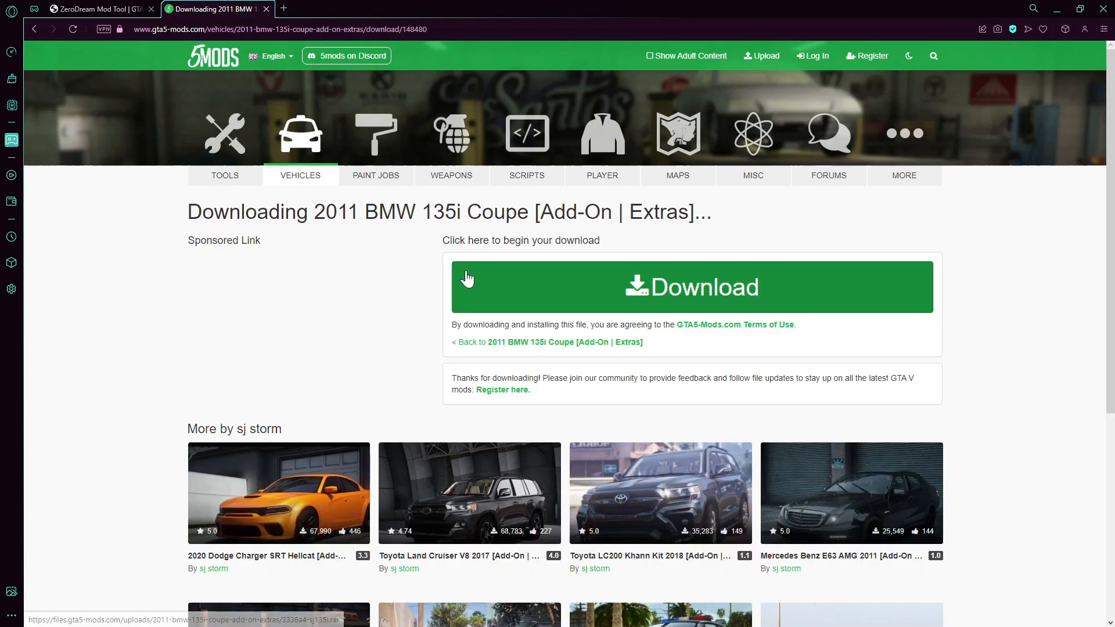
Download the BMW .rar, confirm sj135i holds dlc.rpf in WinRAR, then return to ZeroDream.
click(685, 287)
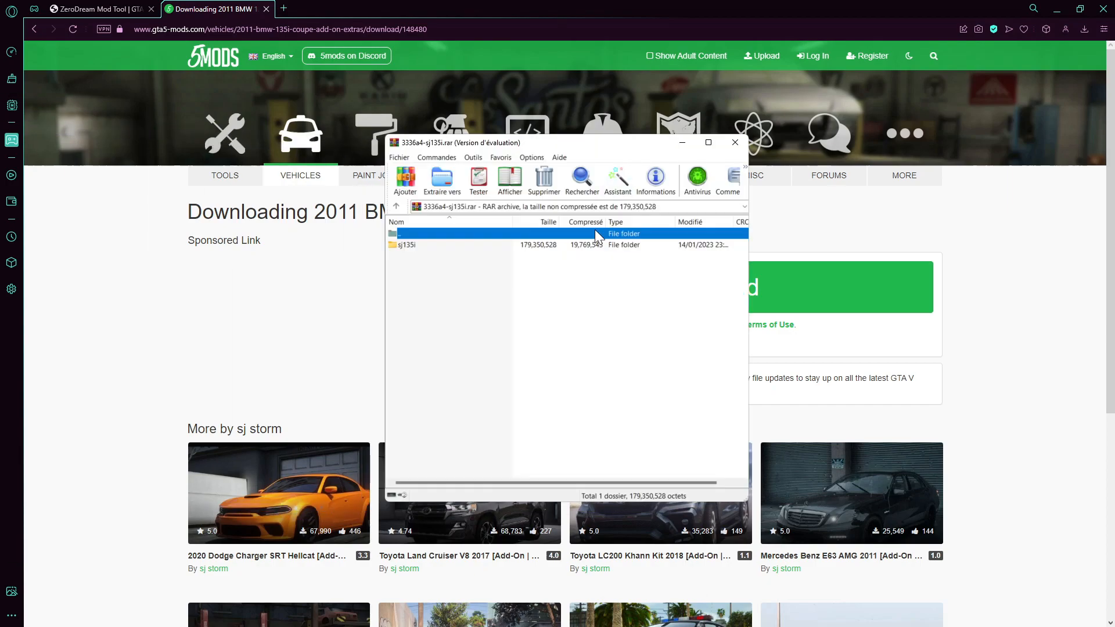
double_click(407, 244)
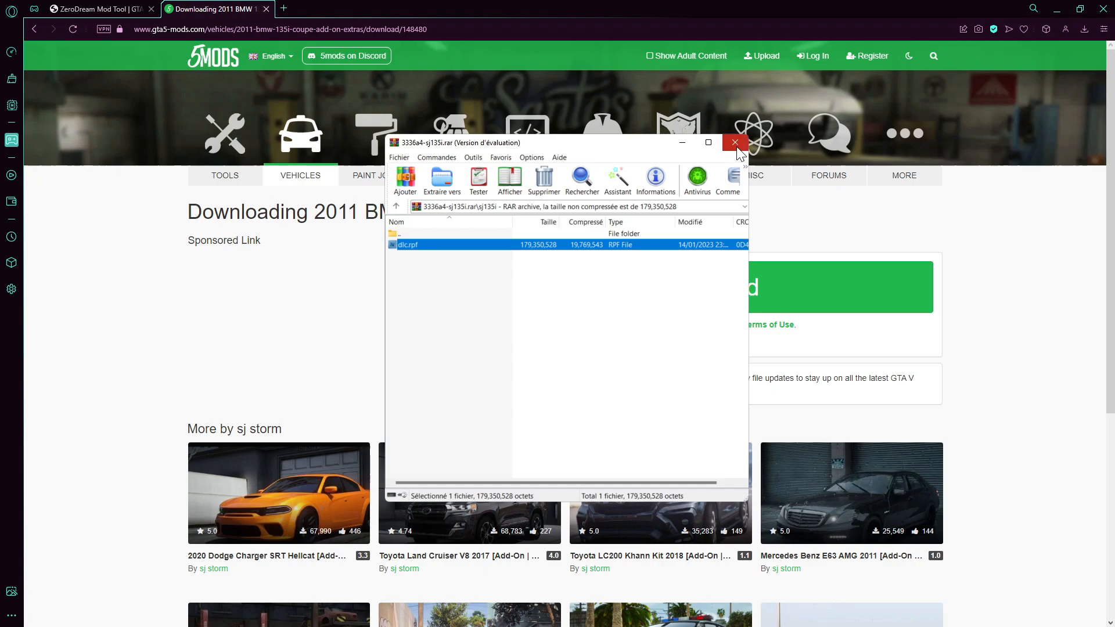
click(734, 142)
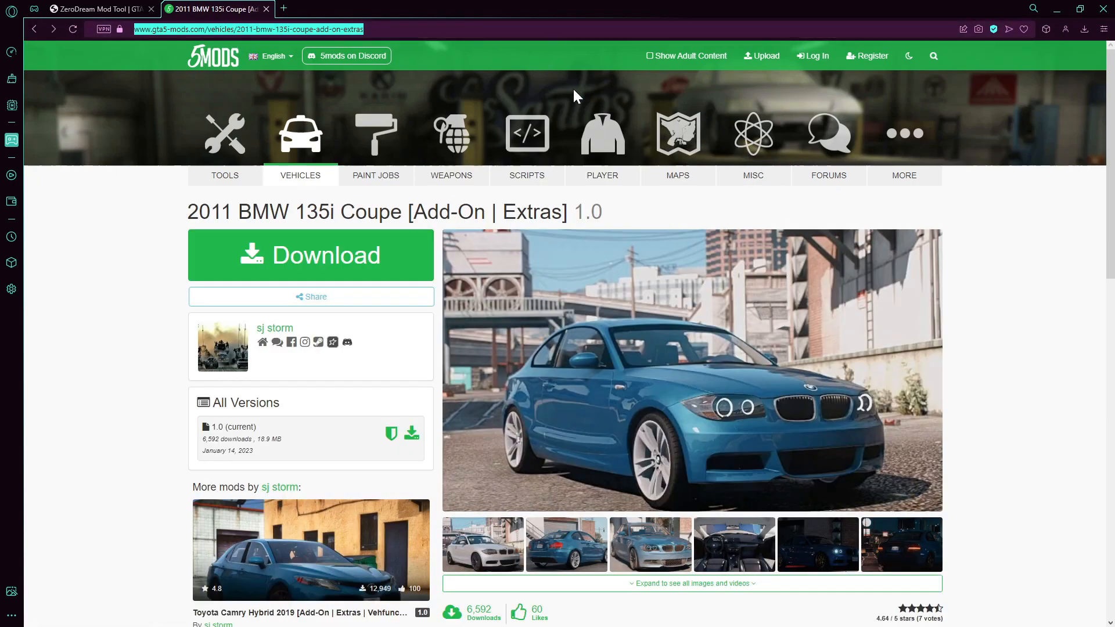
click(99, 9)
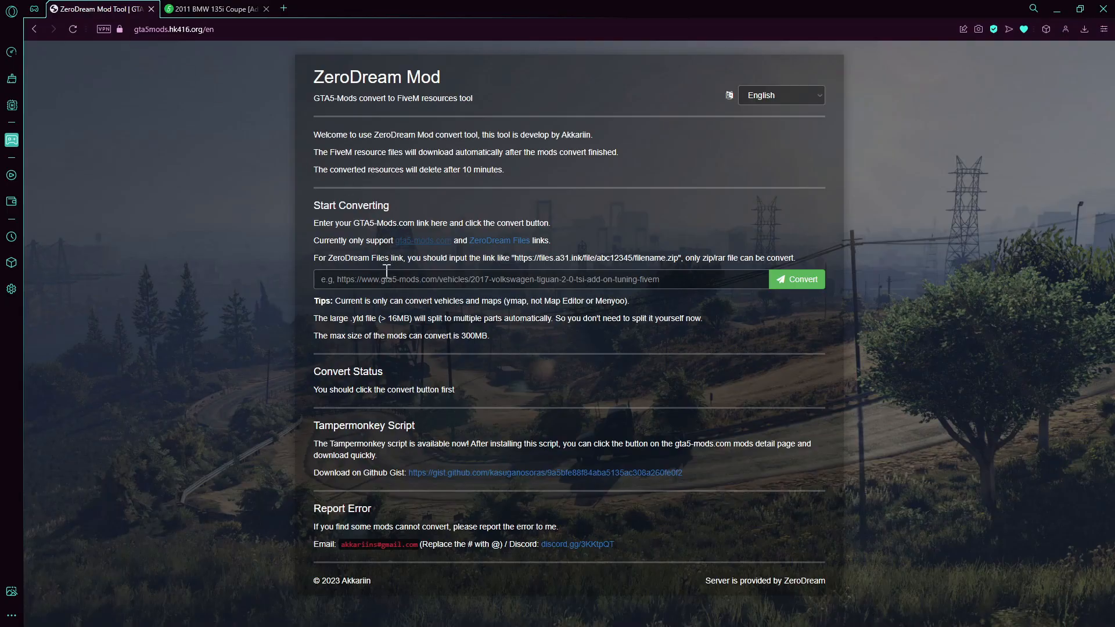
Paste the BMW 135i mod URL and convert it until the zip link appears.
click(797, 279)
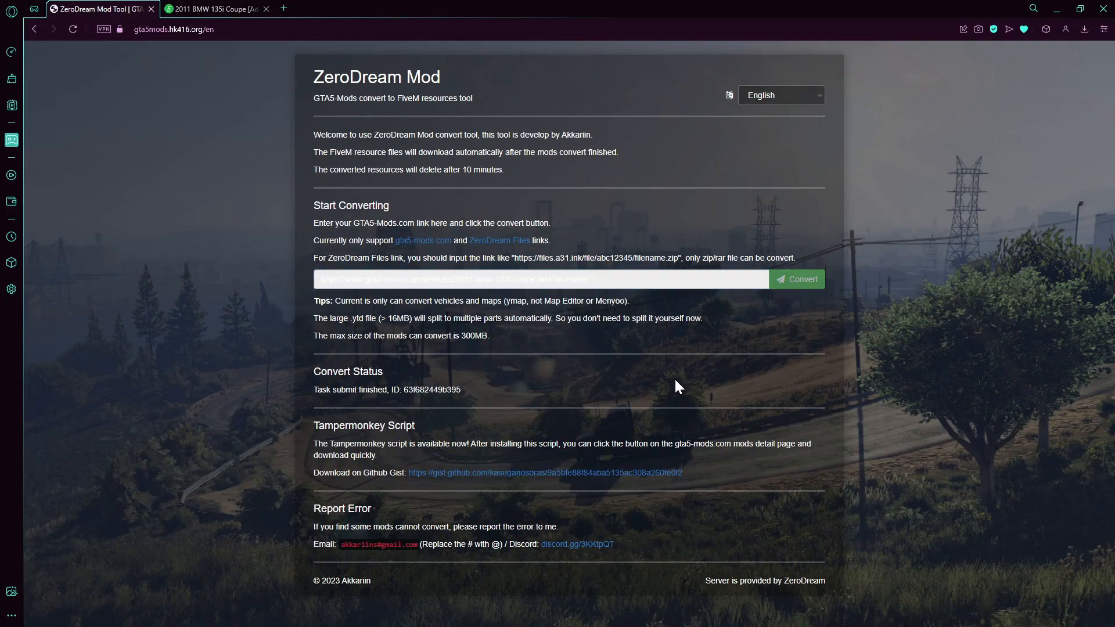
click(797, 279)
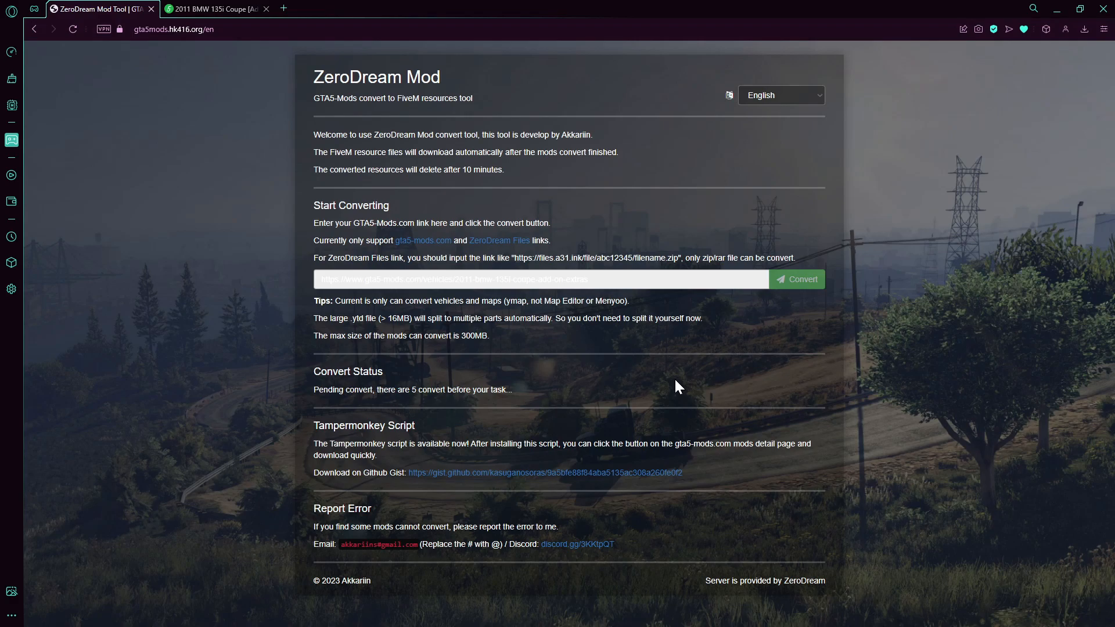
mouse_move(414, 392)
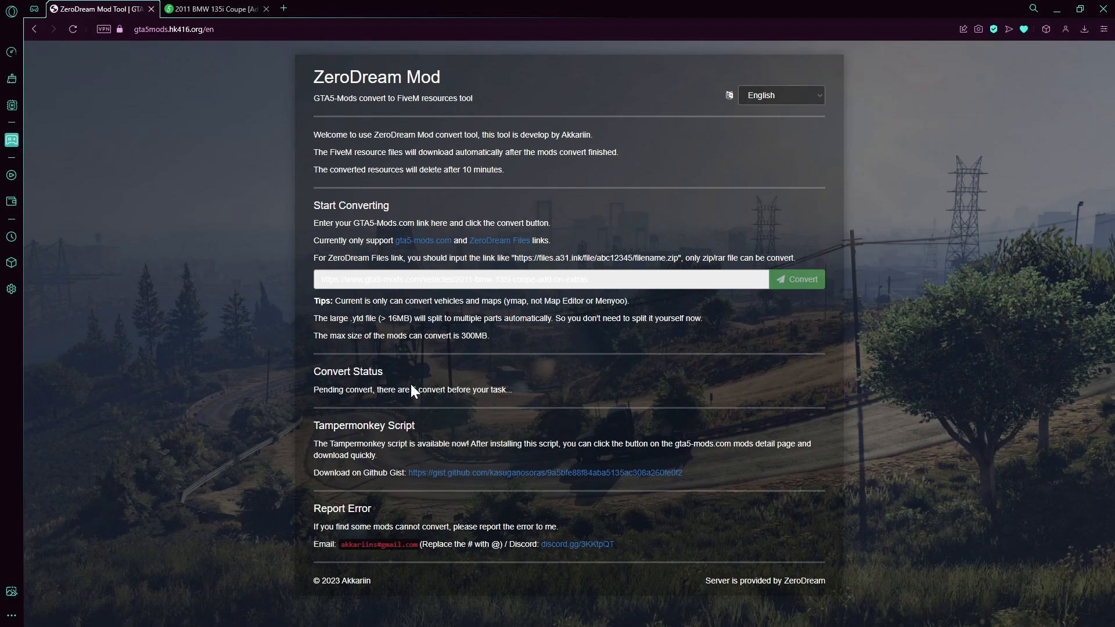
double_click(413, 389)
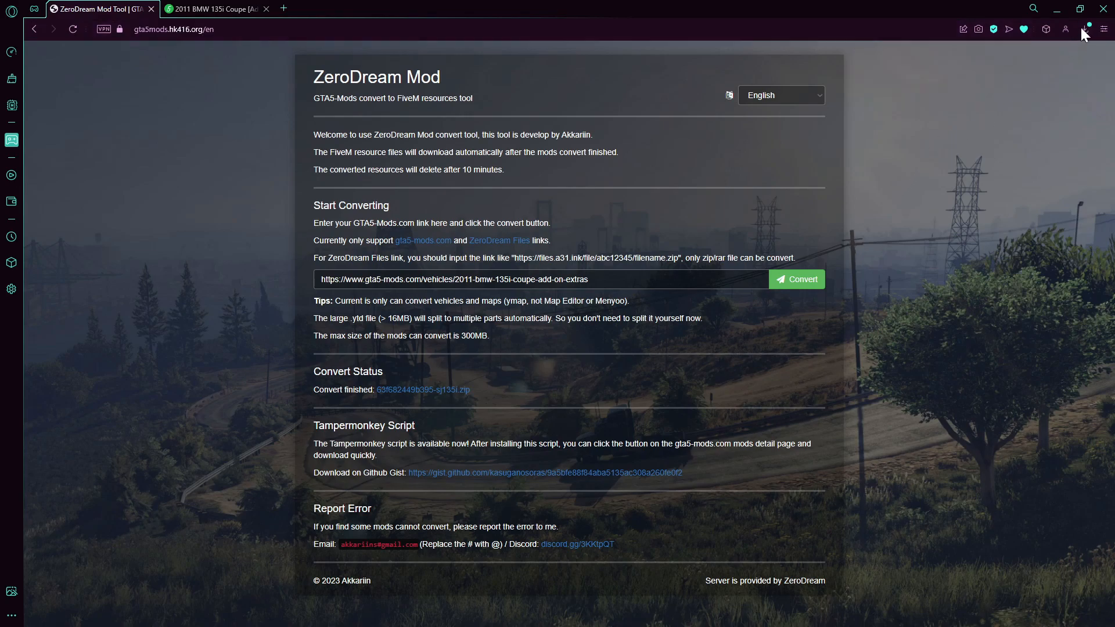
Inspect the zip's sj135i folder: common, stream, fxmanifest.lua, and four .meta files in common.
click(1084, 28)
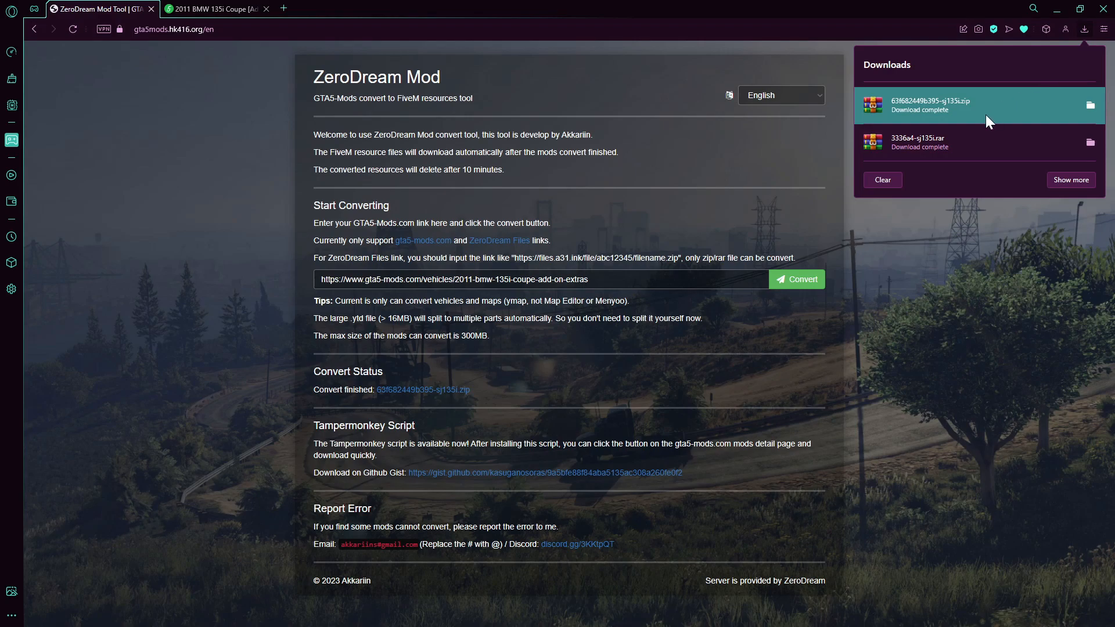
mouse_move(935, 129)
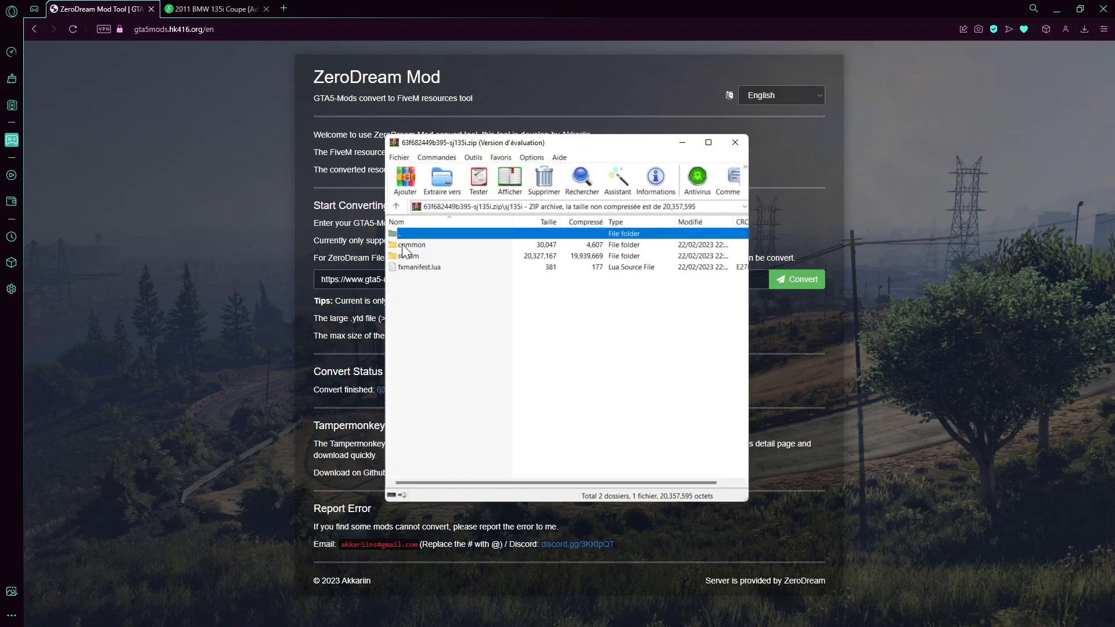
click(418, 267)
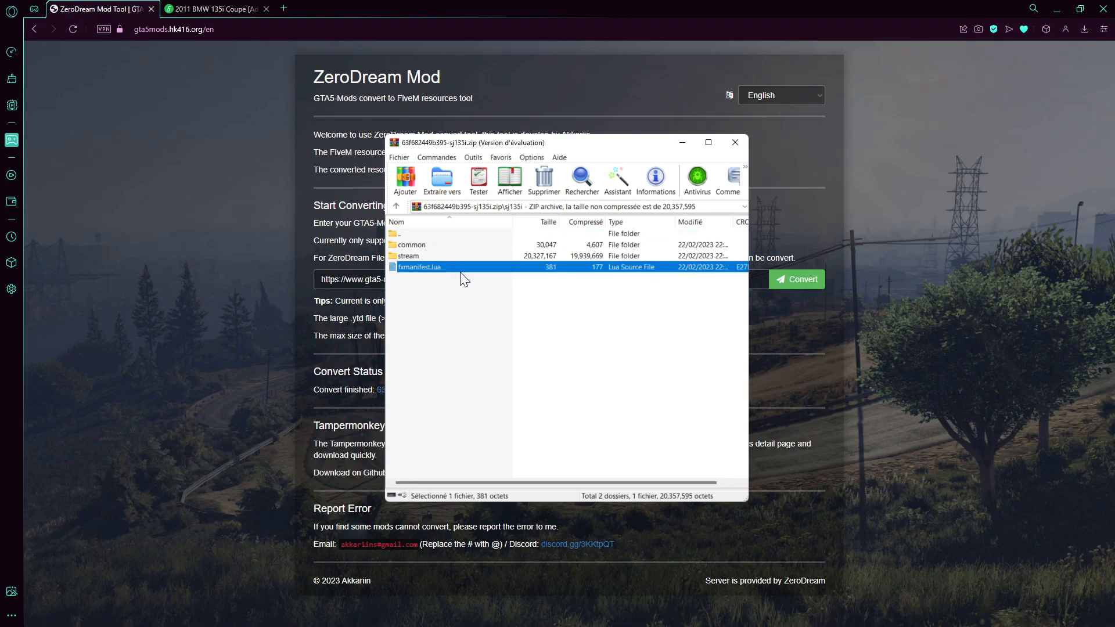
click(410, 256)
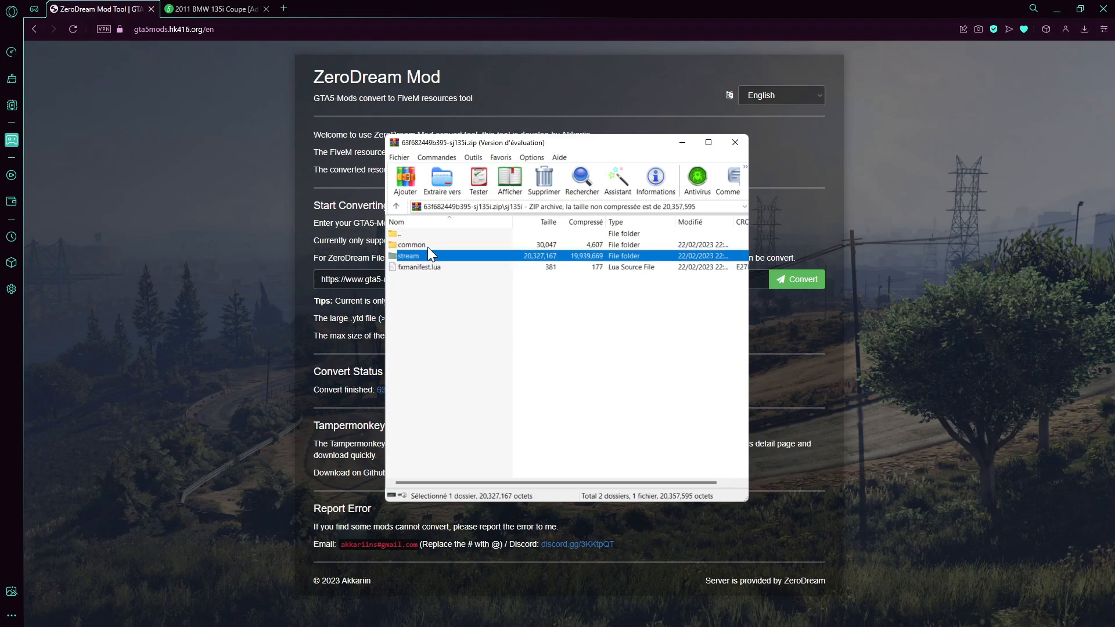
double_click(412, 244)
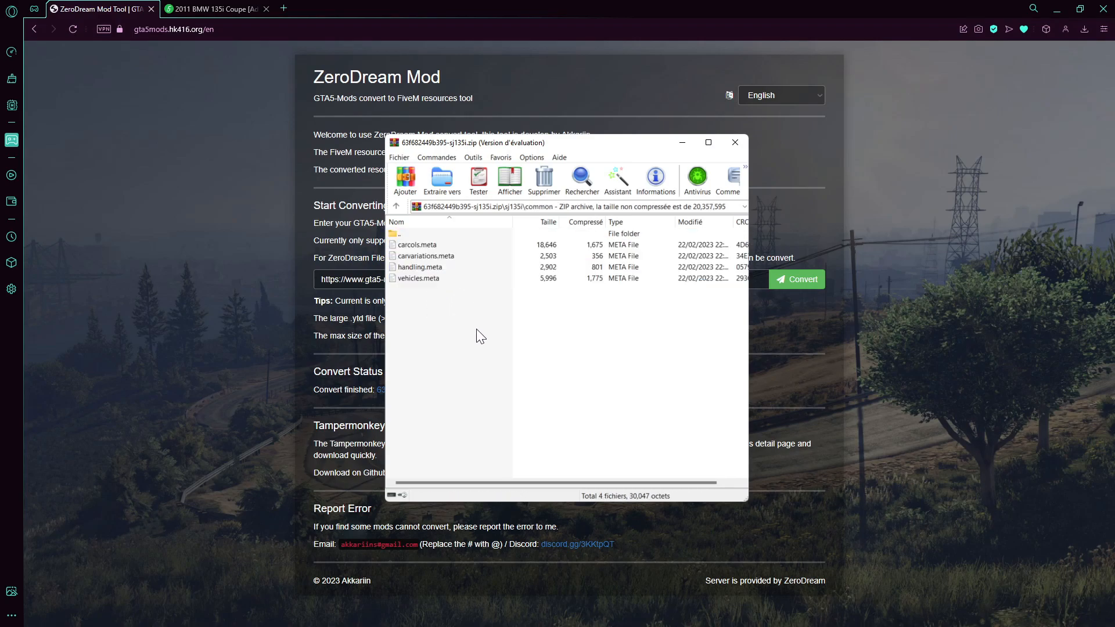
mouse_move(448, 287)
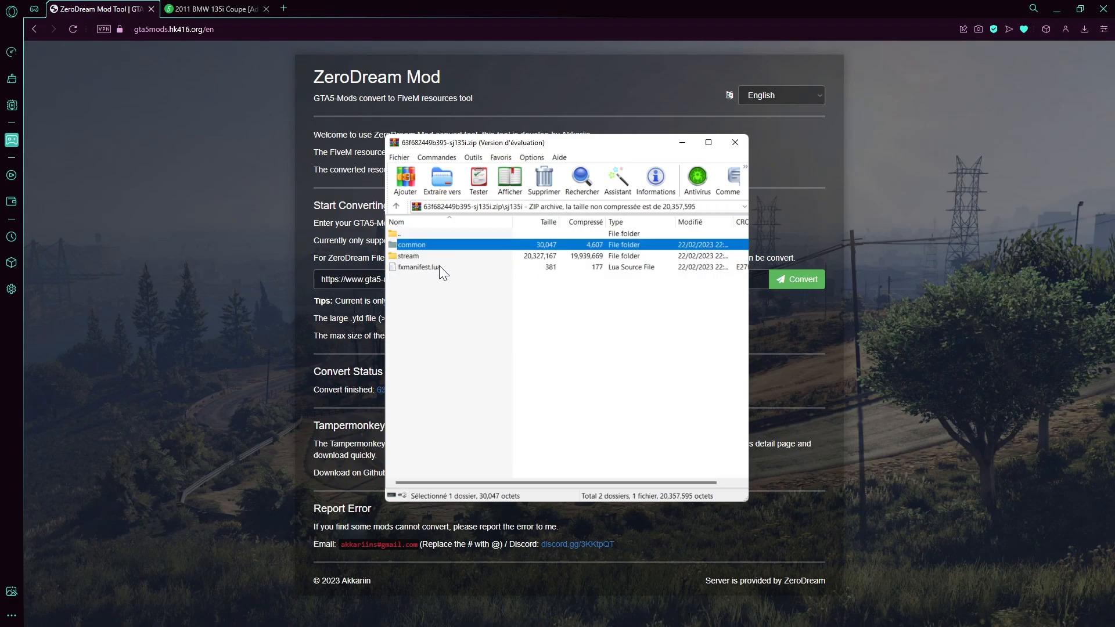
click(400, 205)
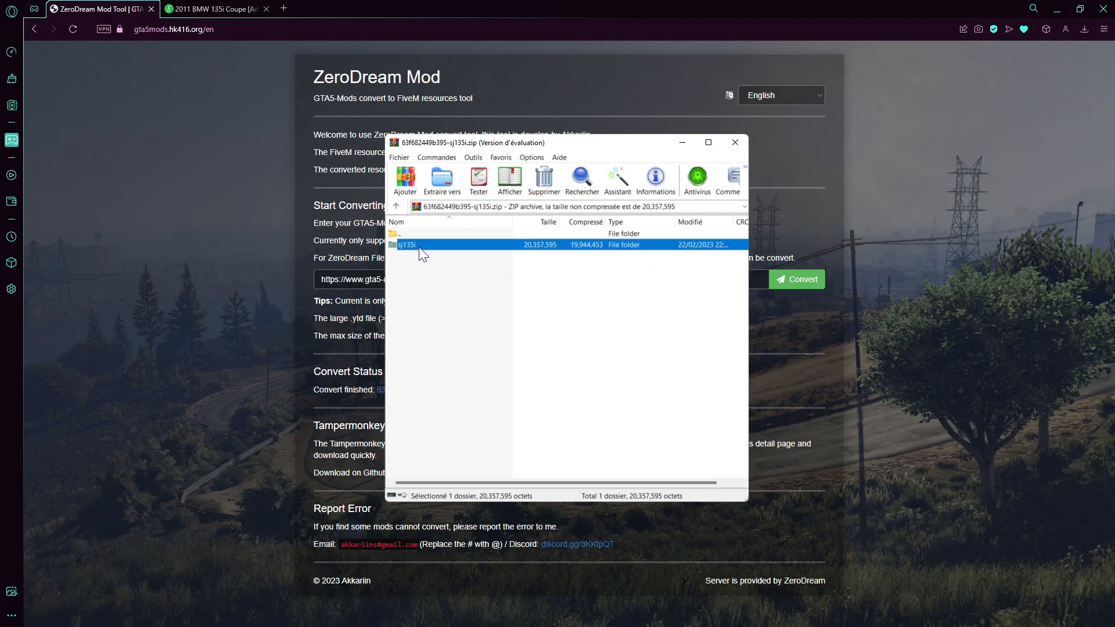
double_click(407, 245)
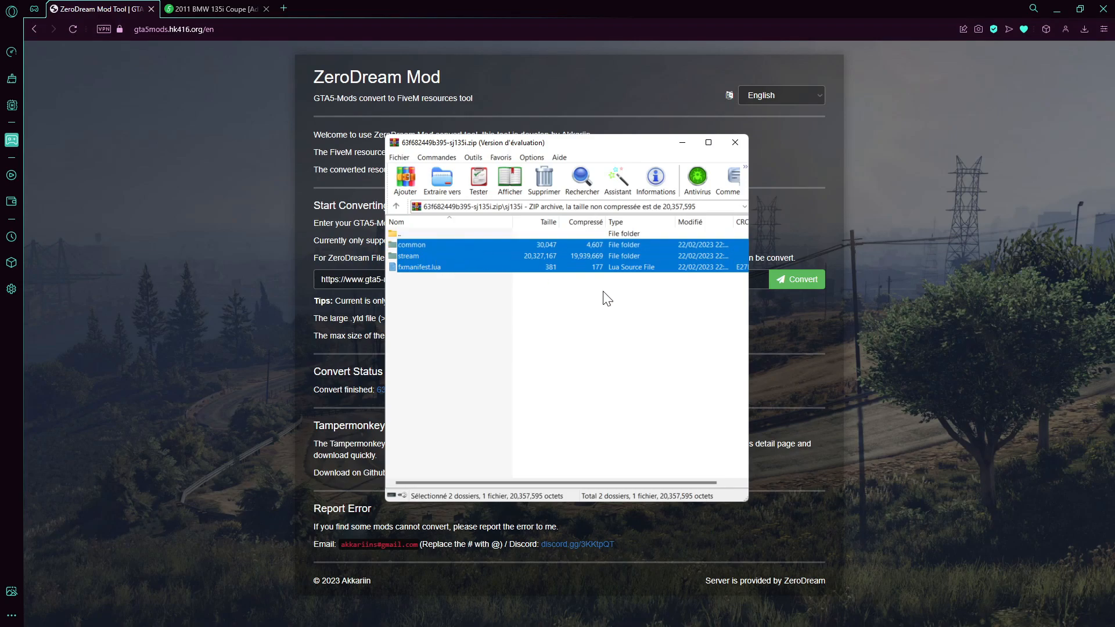
Close the WinRAR window showing the converted sj135i zip.
click(735, 143)
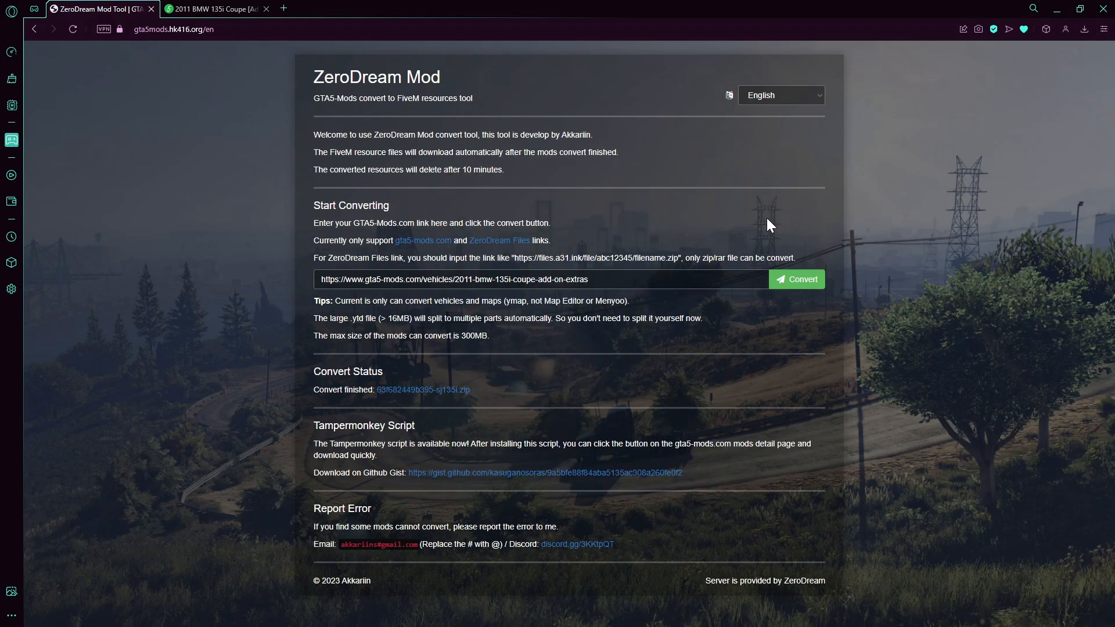
mouse_move(601, 212)
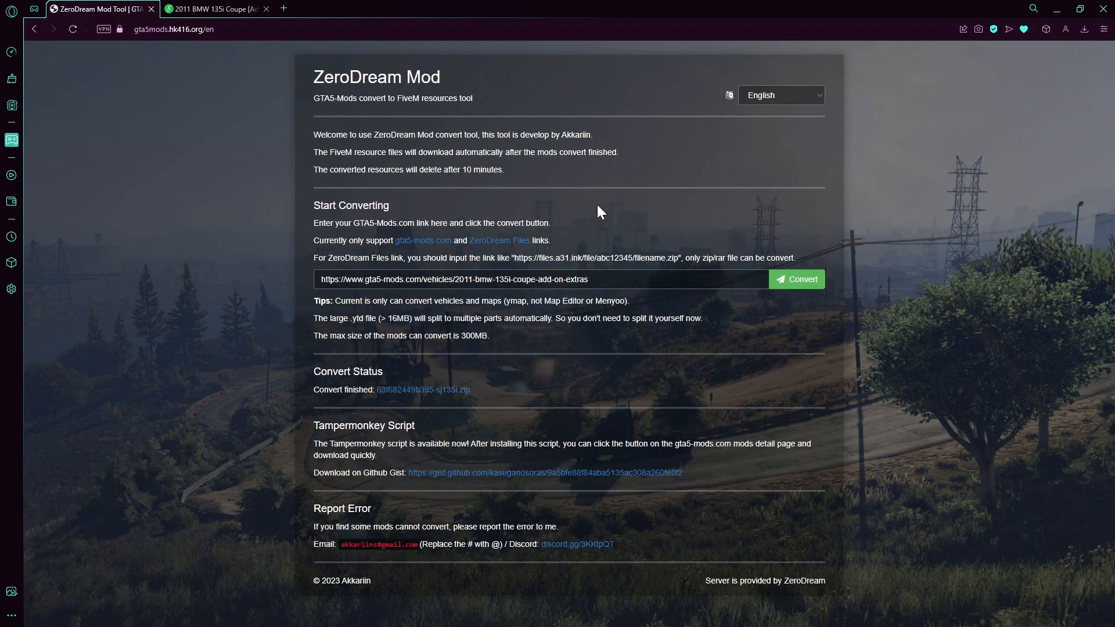
mouse_move(304, 125)
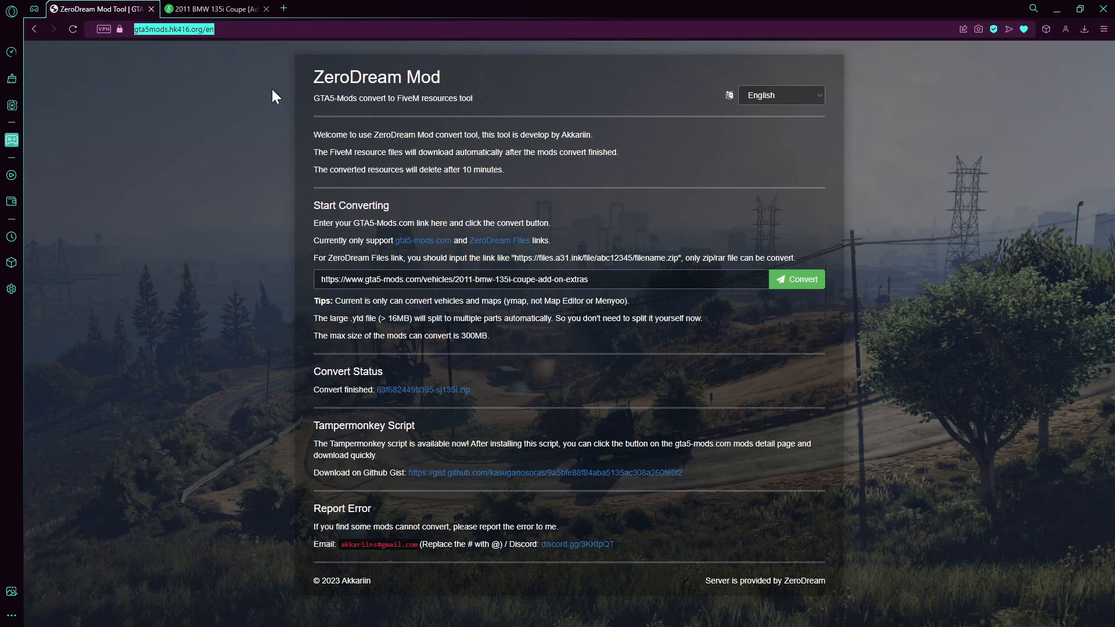
mouse_move(211, 124)
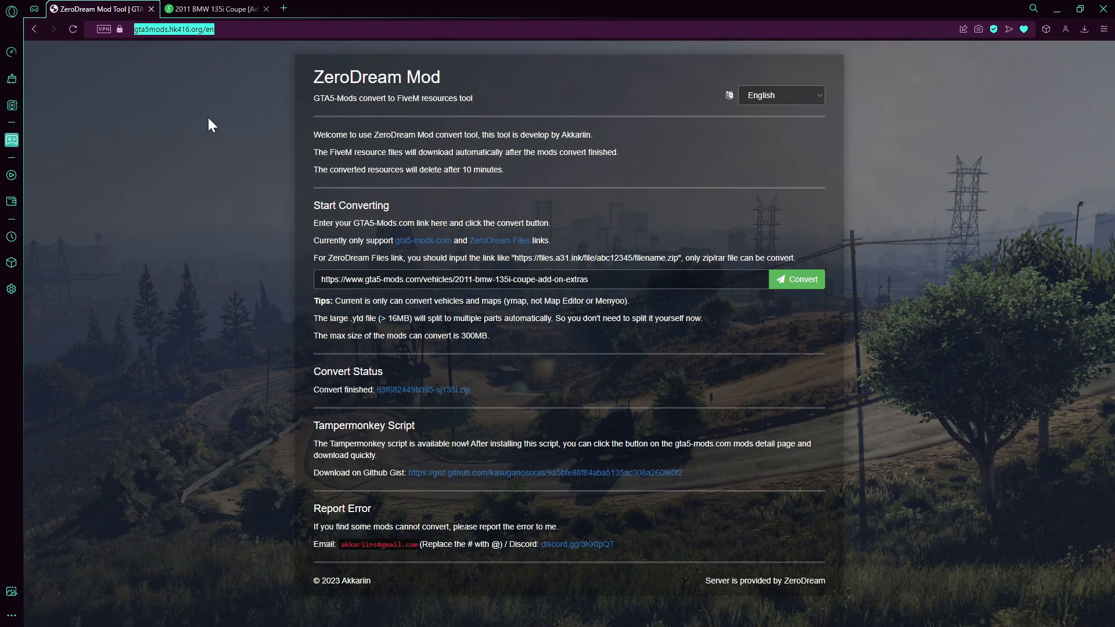